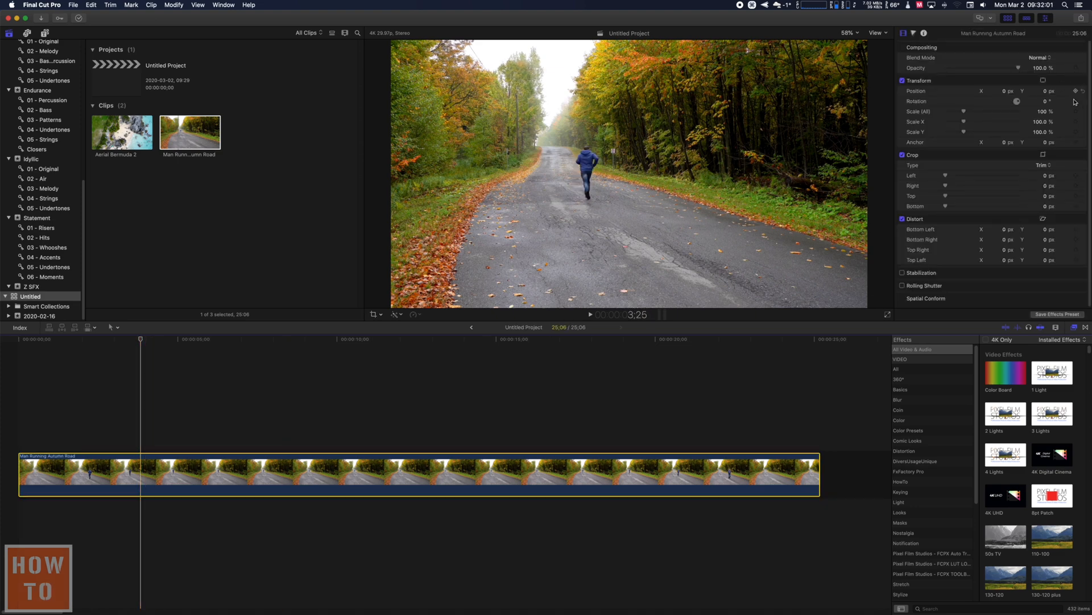
{"action": "mouse_move", "coordinate": [1075, 112]}
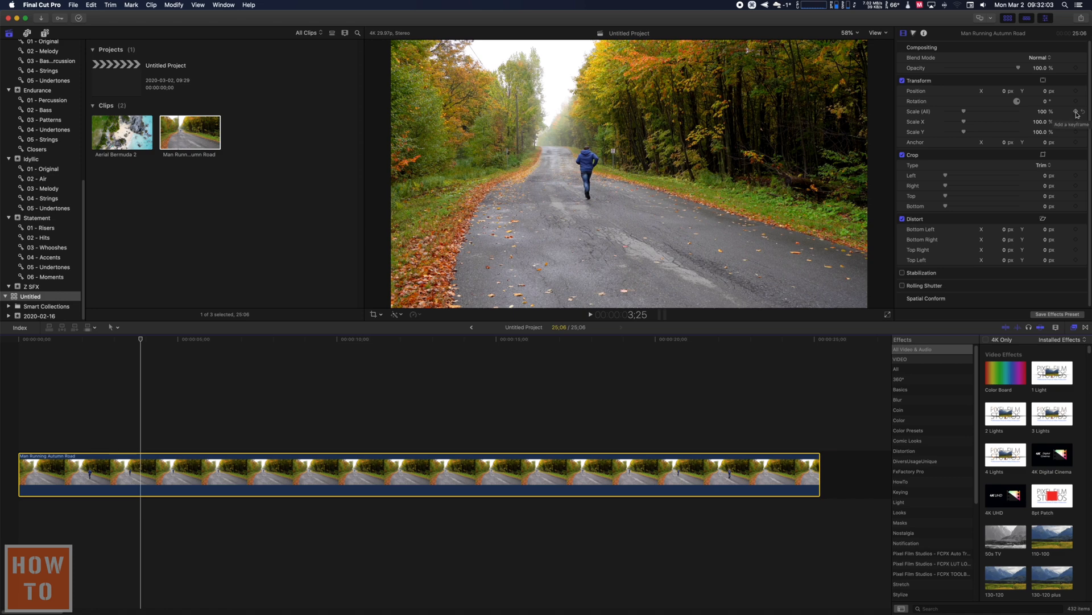
Play ahead to about 7:10 and raise Scale (All) from 100% to 204% with keyframes.
{"action": "key", "text": "space"}
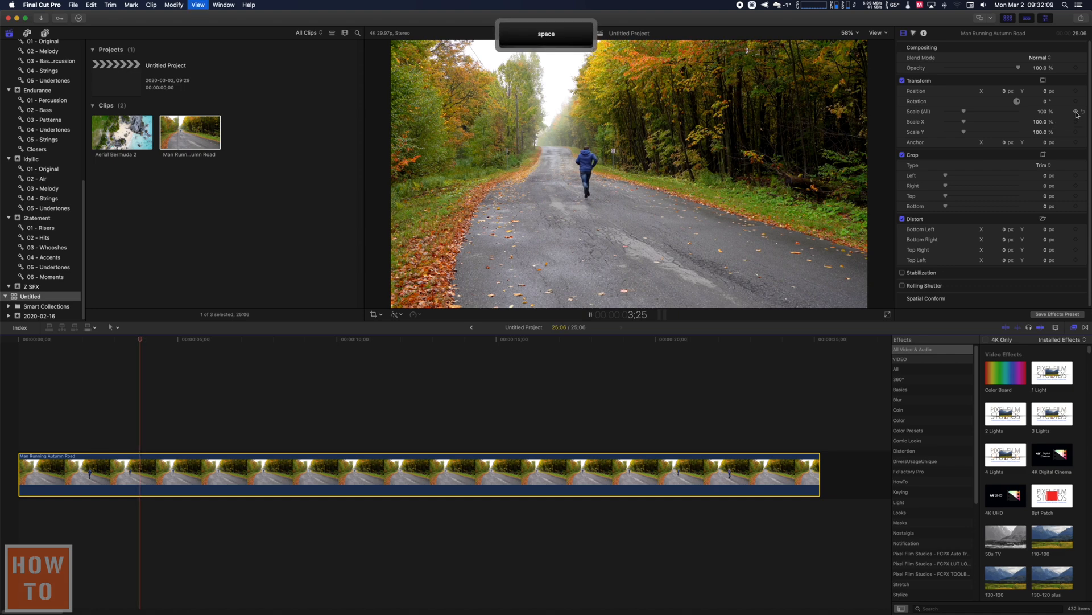
{"action": "key", "text": "space"}
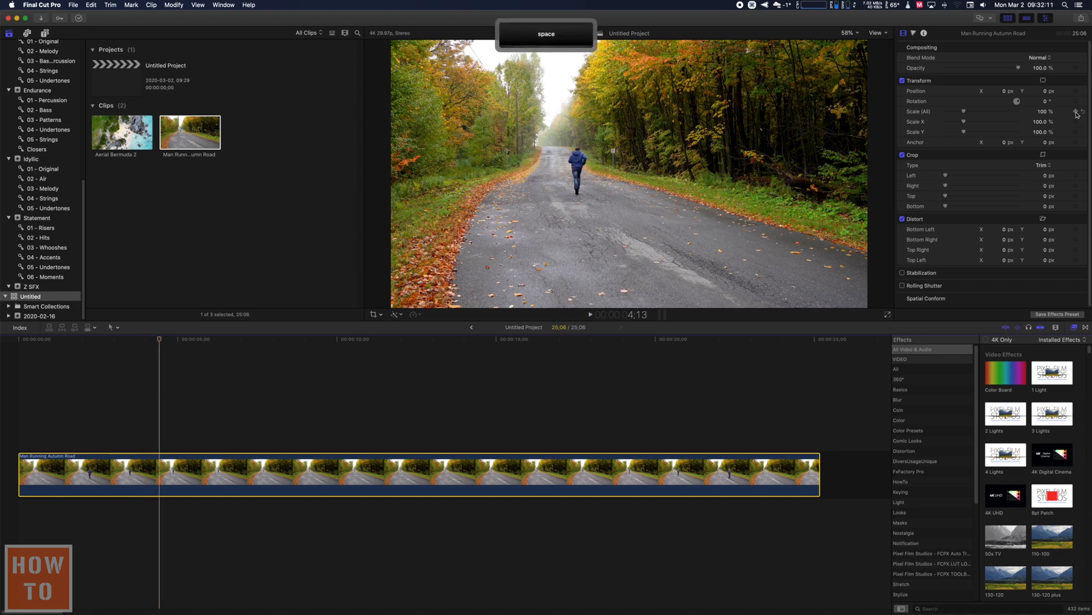
{"action": "key", "text": "space"}
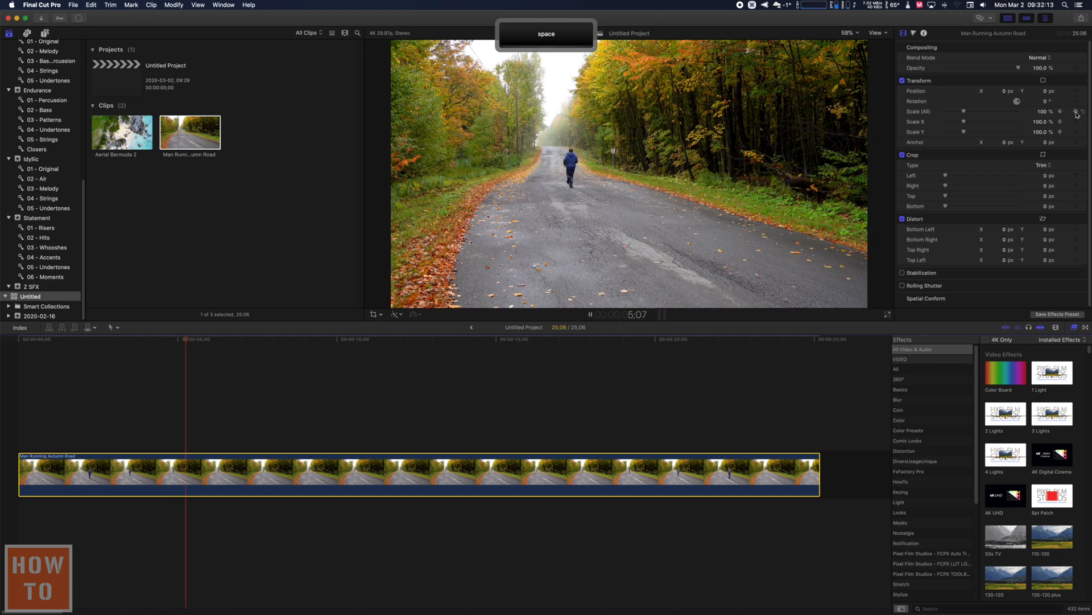
{"action": "key", "text": "space"}
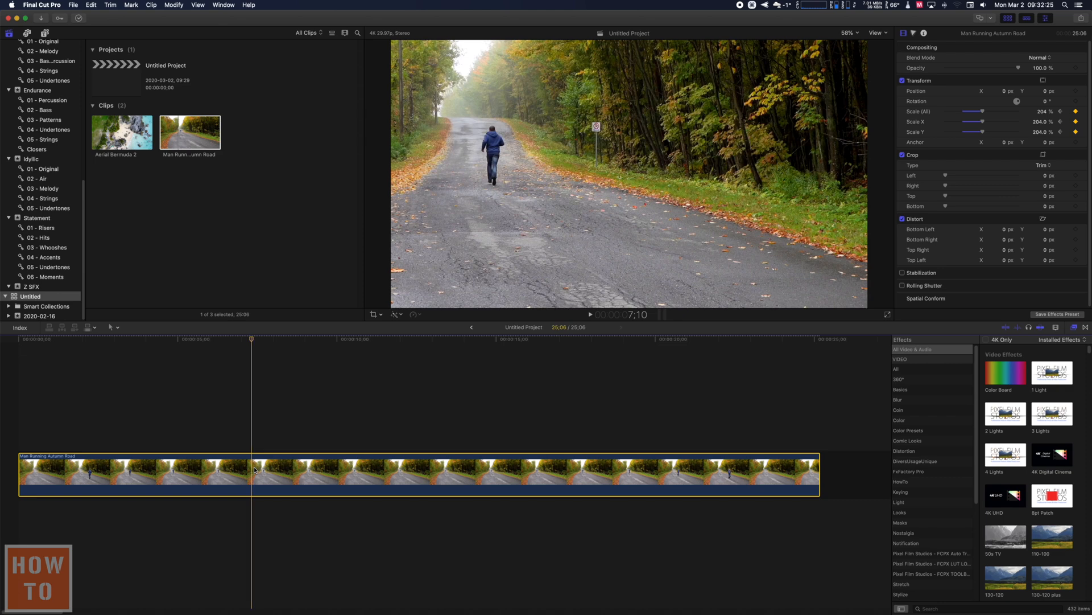
Reveal Video Animation with Control-V and play through the two Scale keyframes.
{"action": "key", "text": "ctrl+v"}
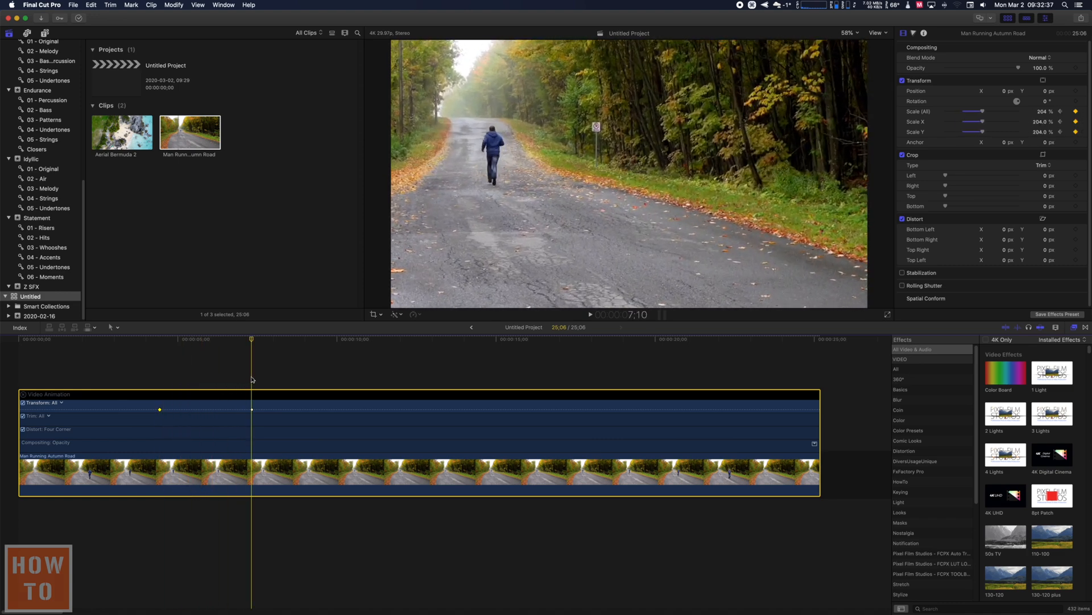
{"action": "key", "text": "space"}
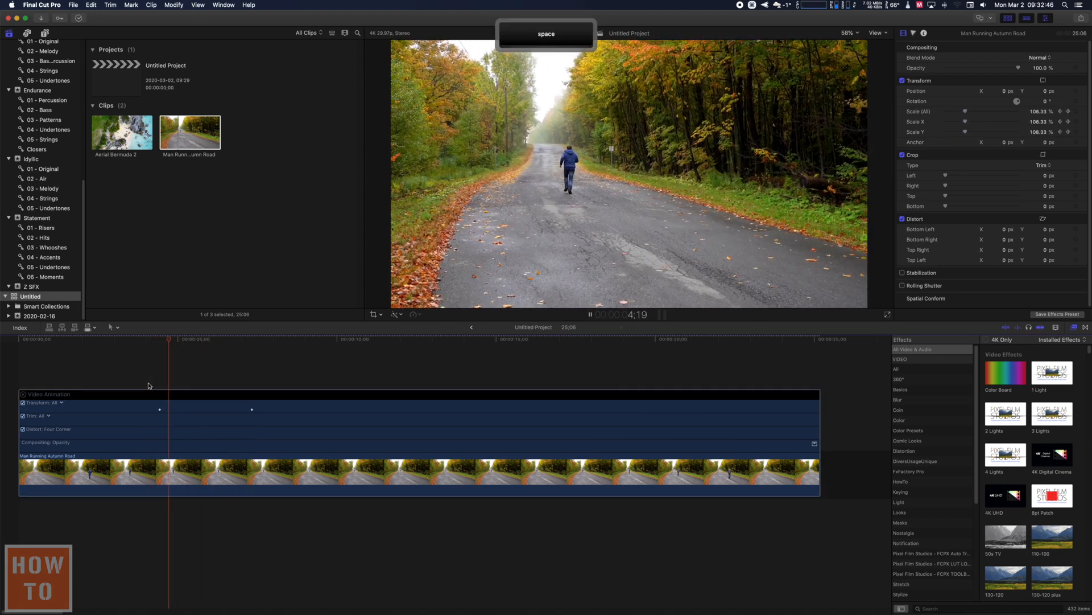
{"action": "key", "text": "space"}
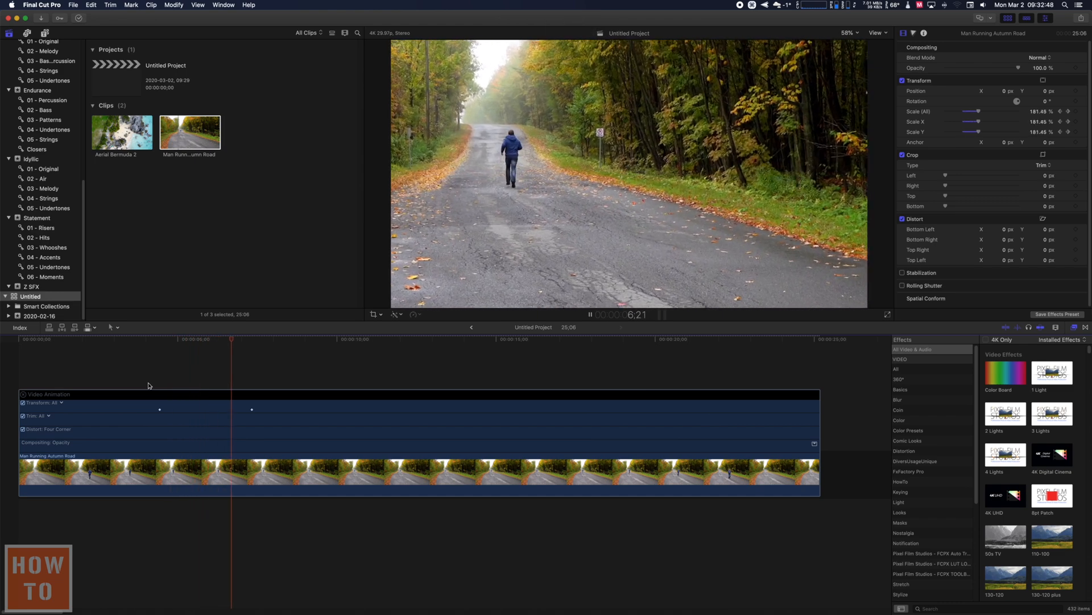
{"action": "key", "text": "space"}
{"action": "type", "text": "204"}
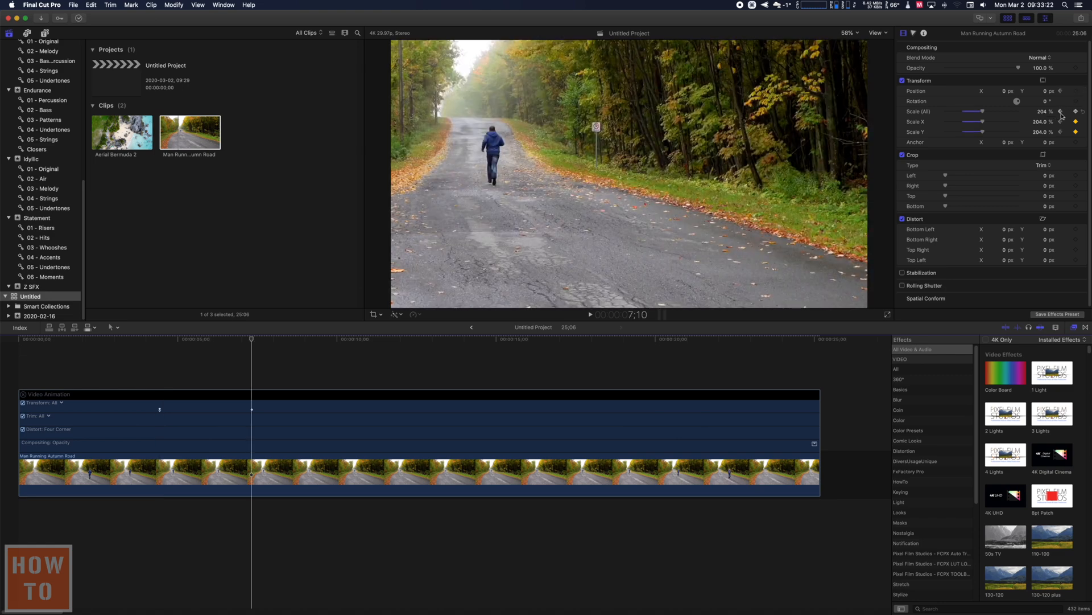
Set the 204% keyframe's Position to 1519.7, -465, play the move, then hide the animation lanes.
{"action": "left_click", "coordinate": [1075, 91]}
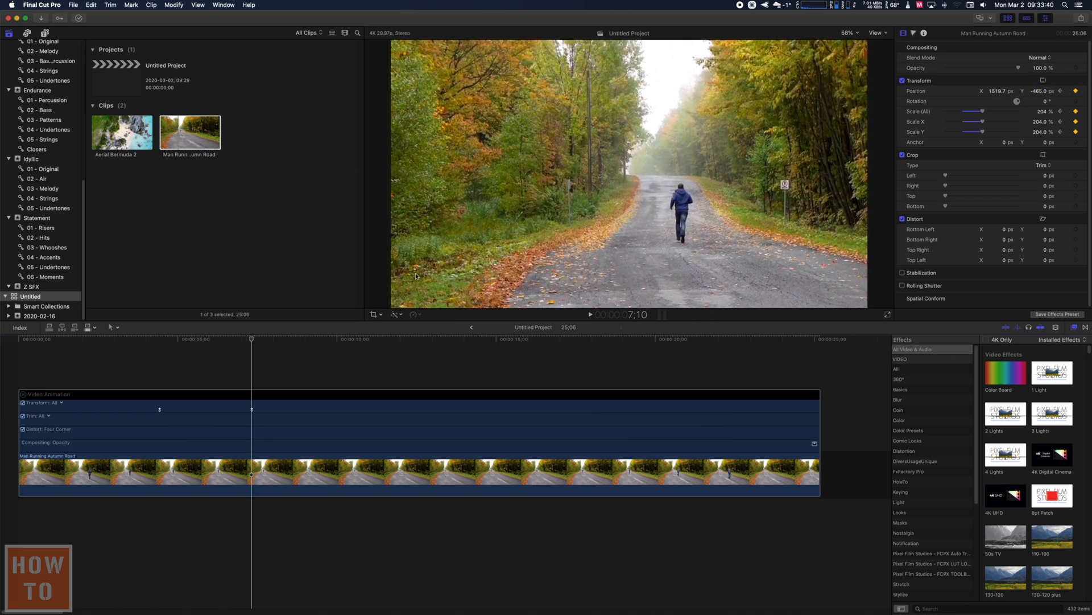
{"action": "key", "text": "space"}
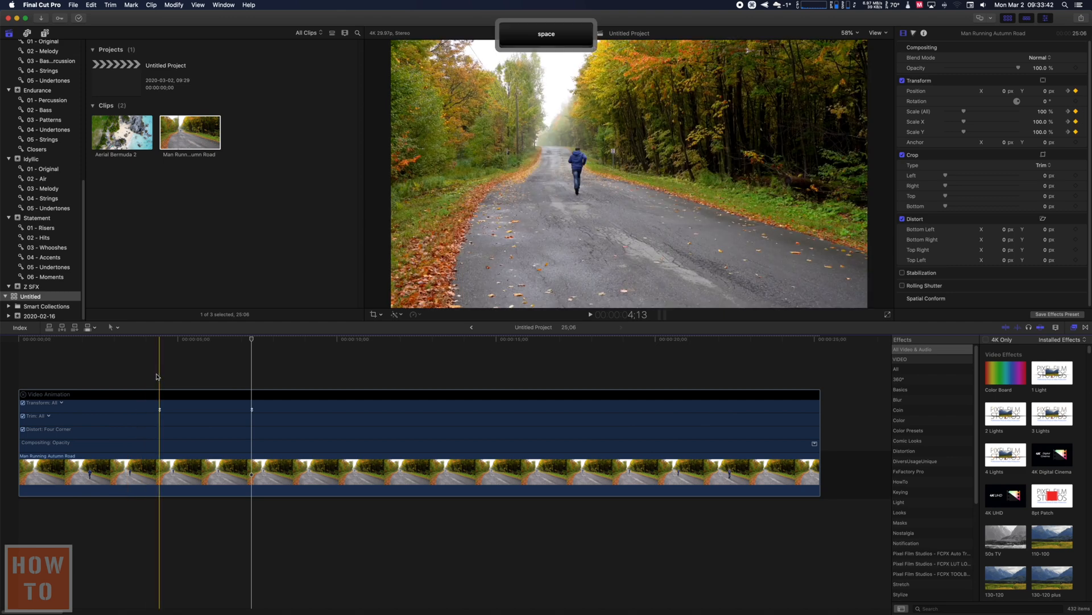
{"action": "key", "text": "space"}
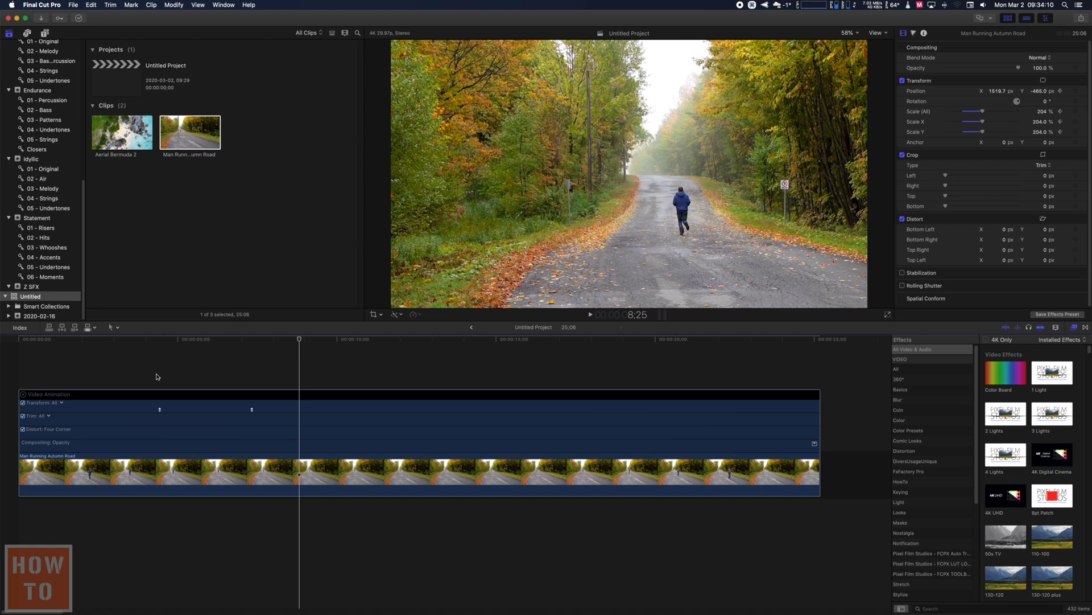
{"action": "key", "text": "cmd+z"}
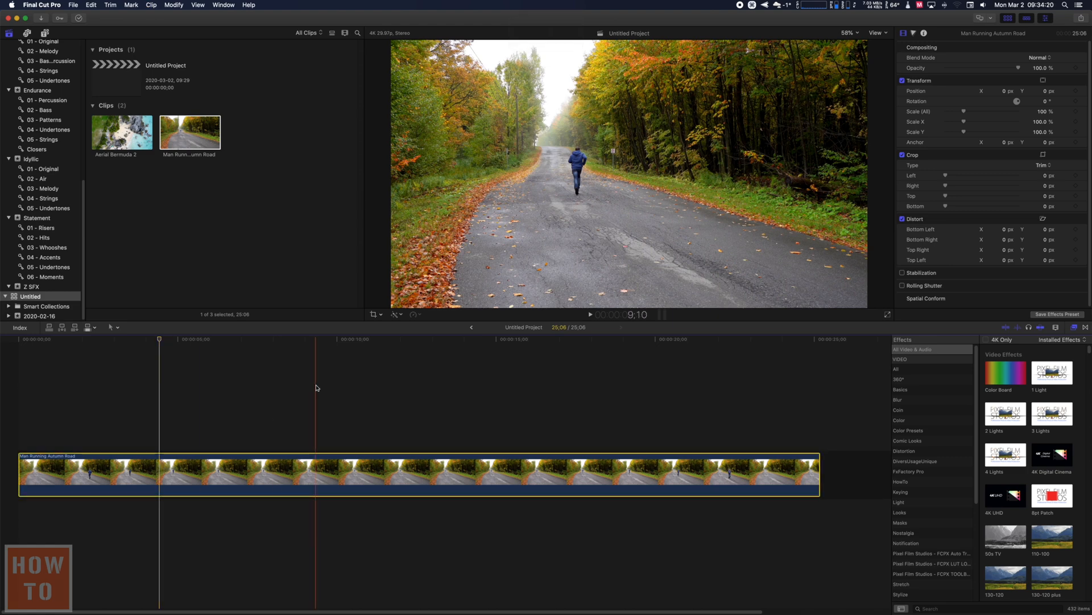
Switch the viewer to Crop and choose the Ken Burns crop type.
{"action": "left_click", "coordinate": [394, 314]}
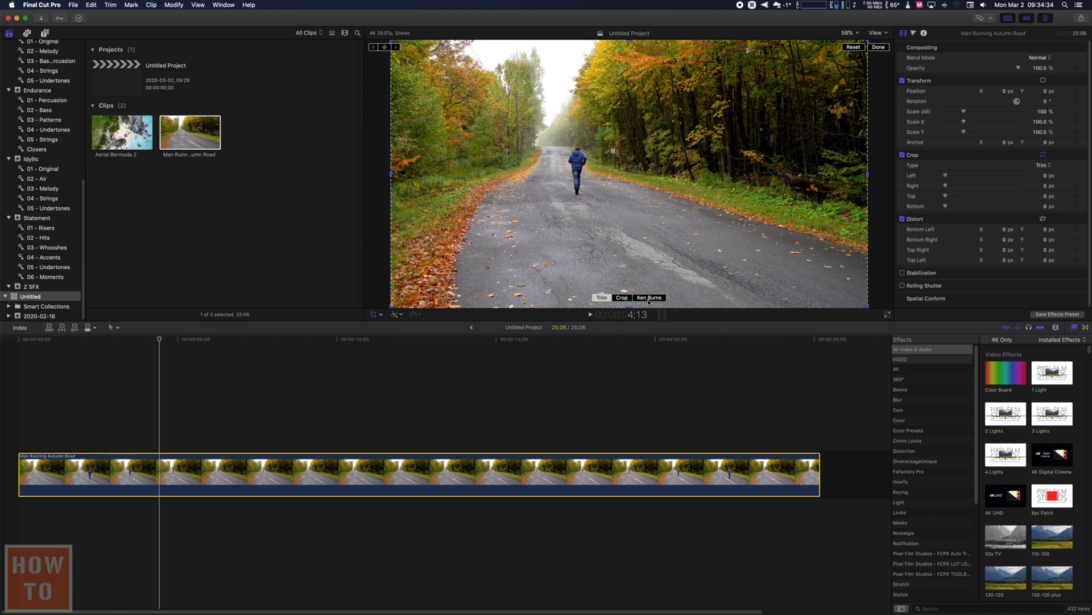
{"action": "left_click", "coordinate": [649, 297]}
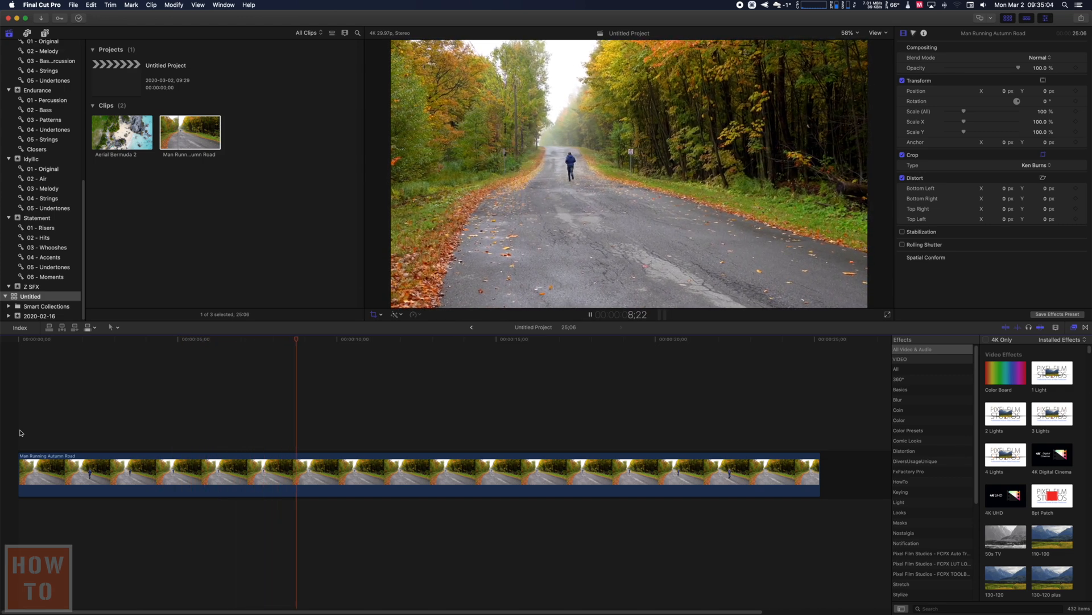
Frame the Ken Burns end rectangle on the runner with Ease In And Out, then blade the clip.
{"action": "left_click", "coordinate": [362, 339]}
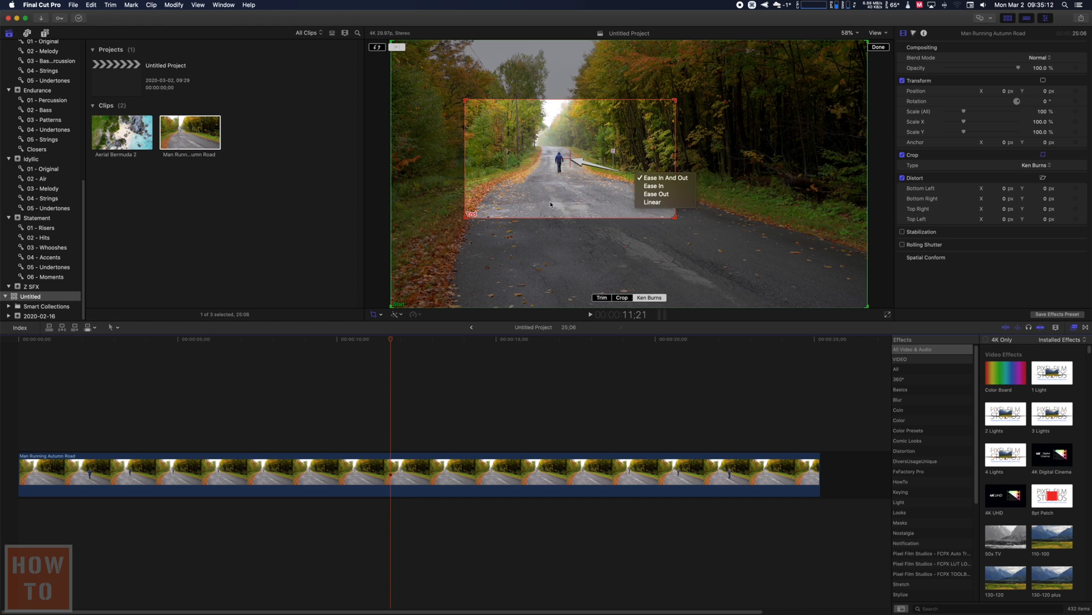
{"action": "mouse_move", "coordinate": [663, 178]}
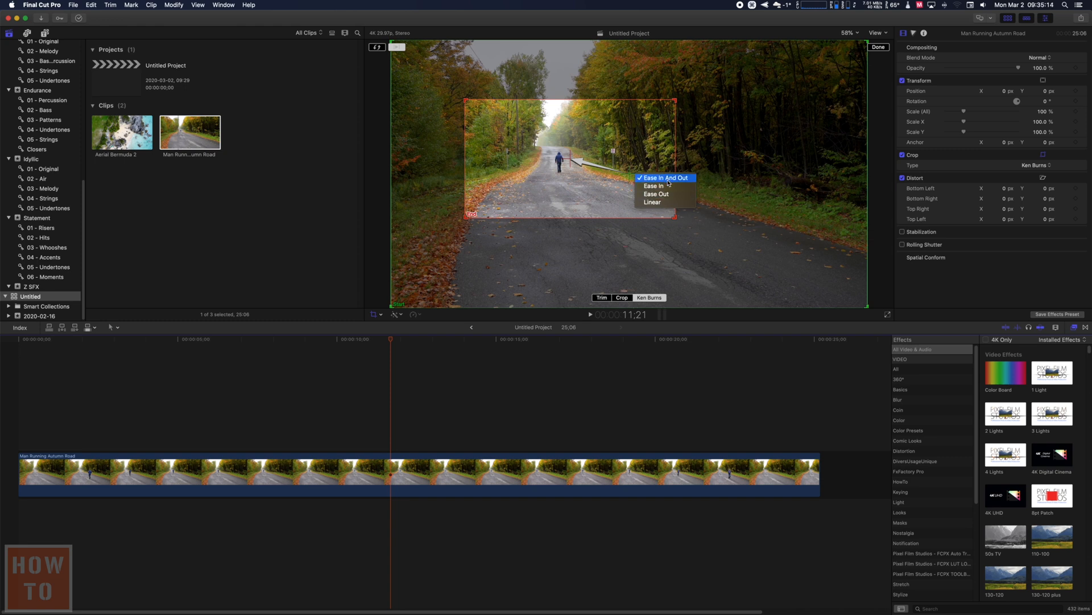
{"action": "mouse_move", "coordinate": [653, 202]}
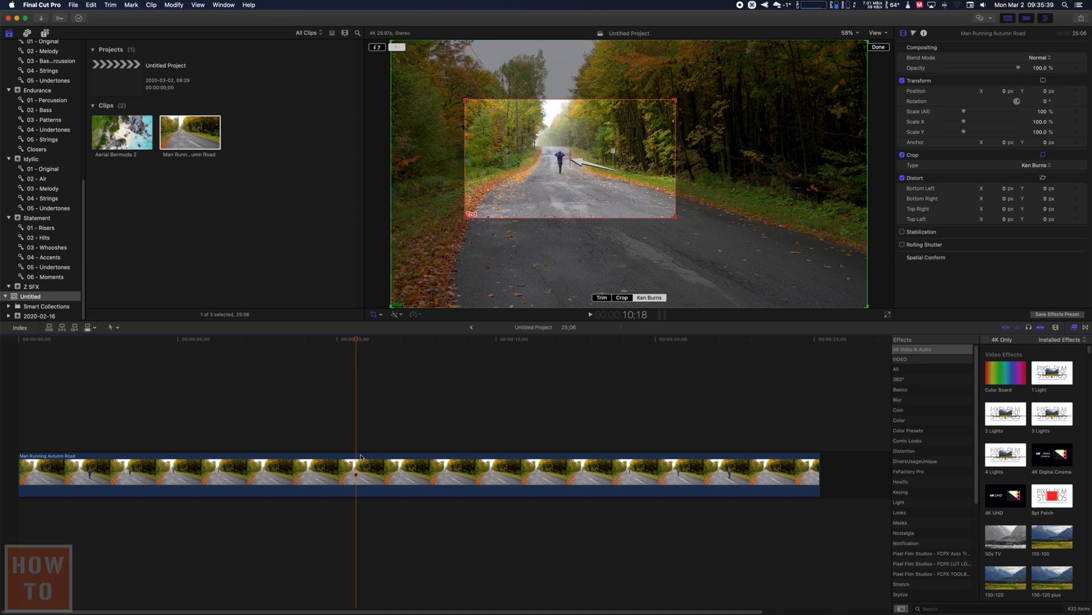
{"action": "mouse_move", "coordinate": [309, 449]}
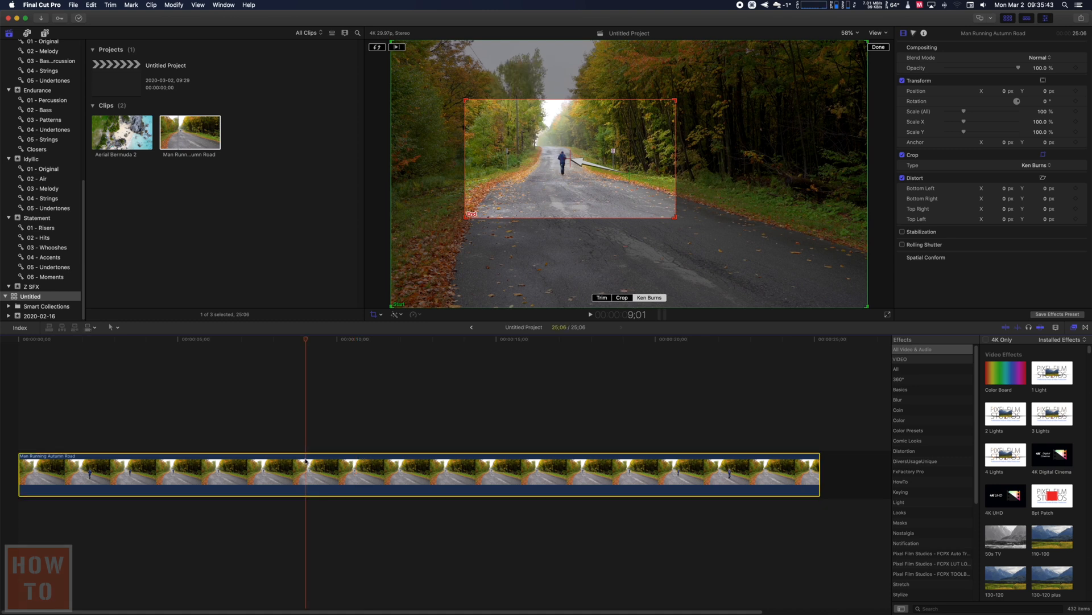
{"action": "key", "text": "cmd+b"}
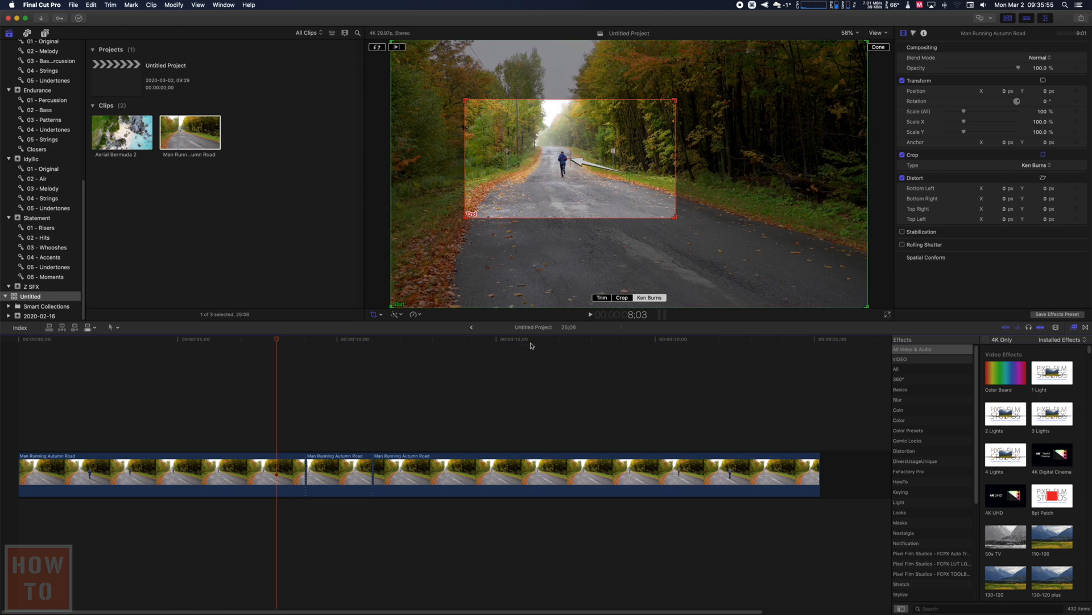
Close the Ken Burns view, then check the first split part's Ken Burns start and end rectangles.
{"action": "left_click", "coordinate": [339, 474]}
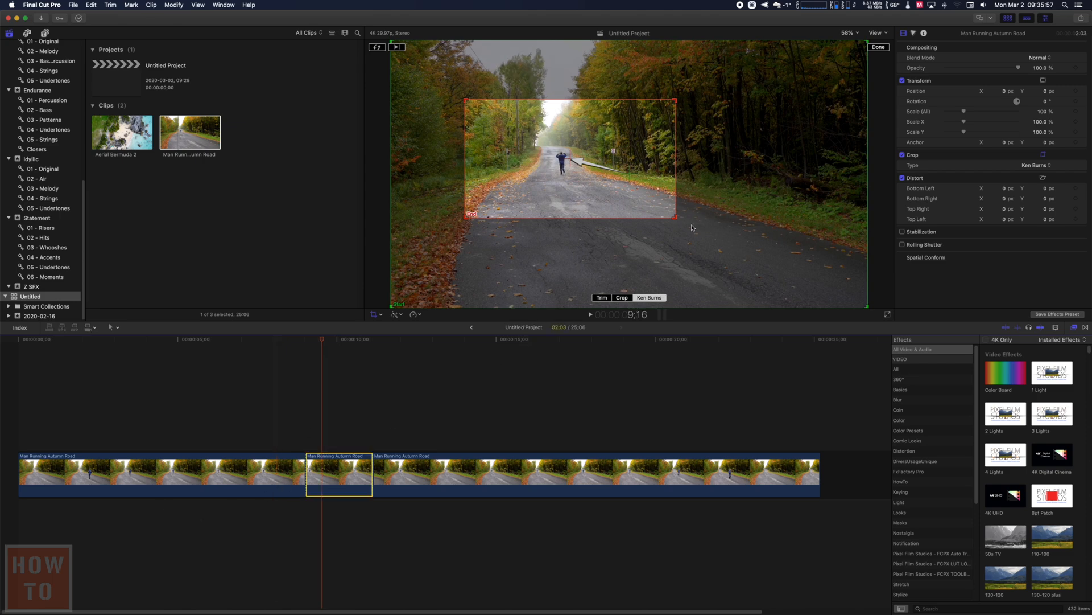
{"action": "left_click", "coordinate": [877, 46]}
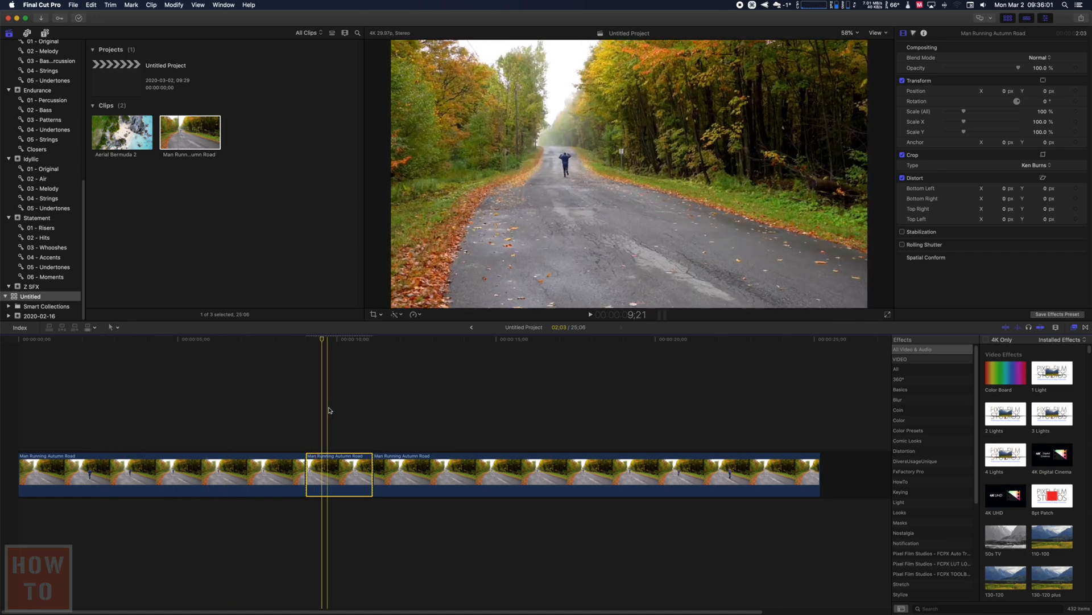
{"action": "left_click", "coordinate": [456, 399]}
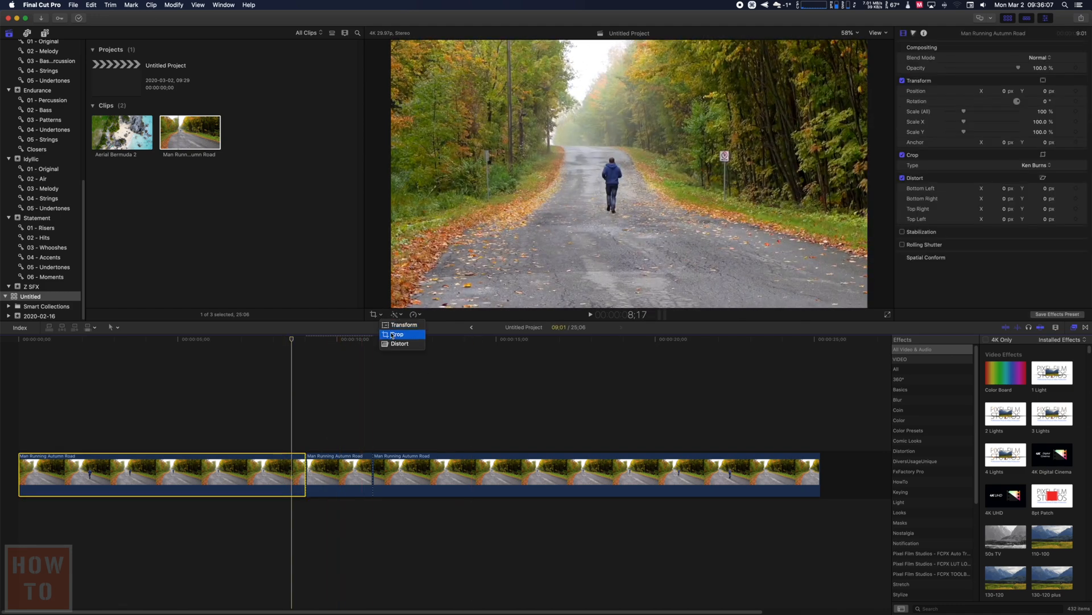
{"action": "left_click", "coordinate": [396, 334]}
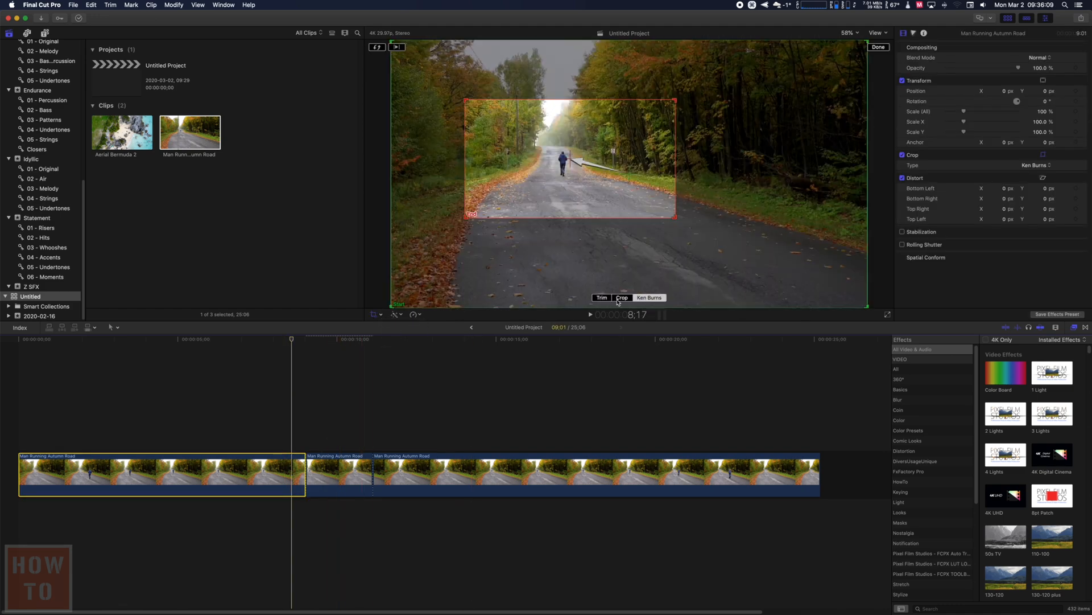
{"action": "left_click", "coordinate": [622, 297]}
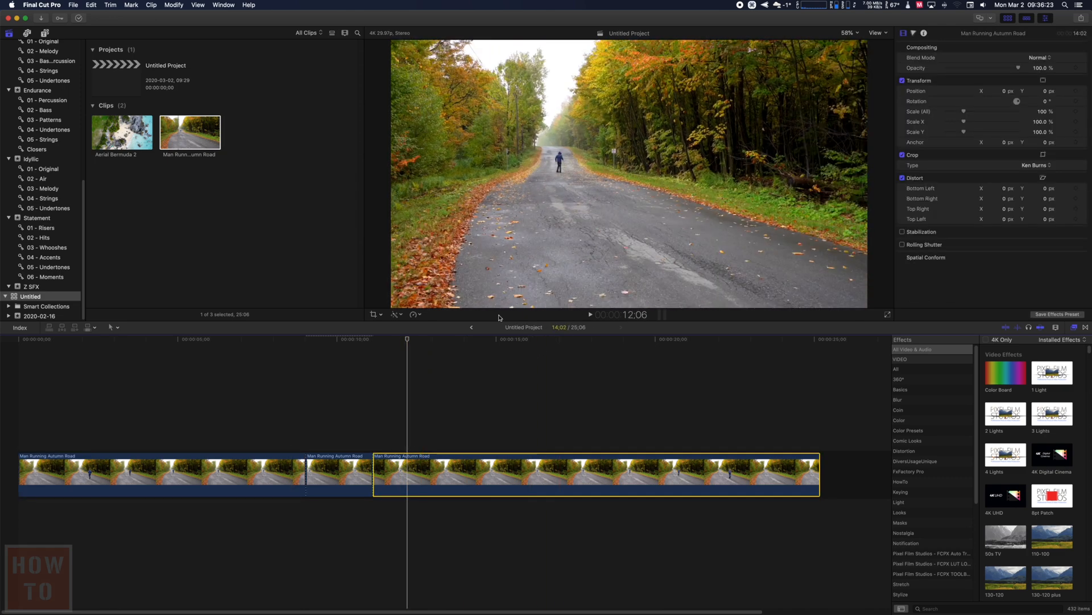
Match the third part's Ken Burns start rectangle to the zoomed-in end, finish, and play the edit.
{"action": "left_click", "coordinate": [375, 314]}
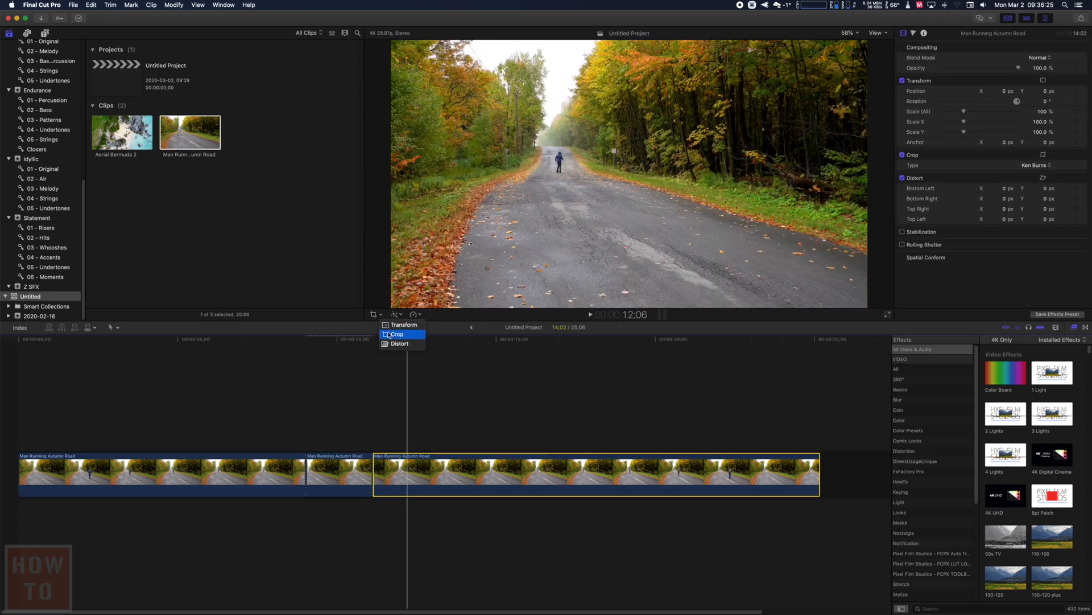
{"action": "left_click", "coordinate": [396, 333]}
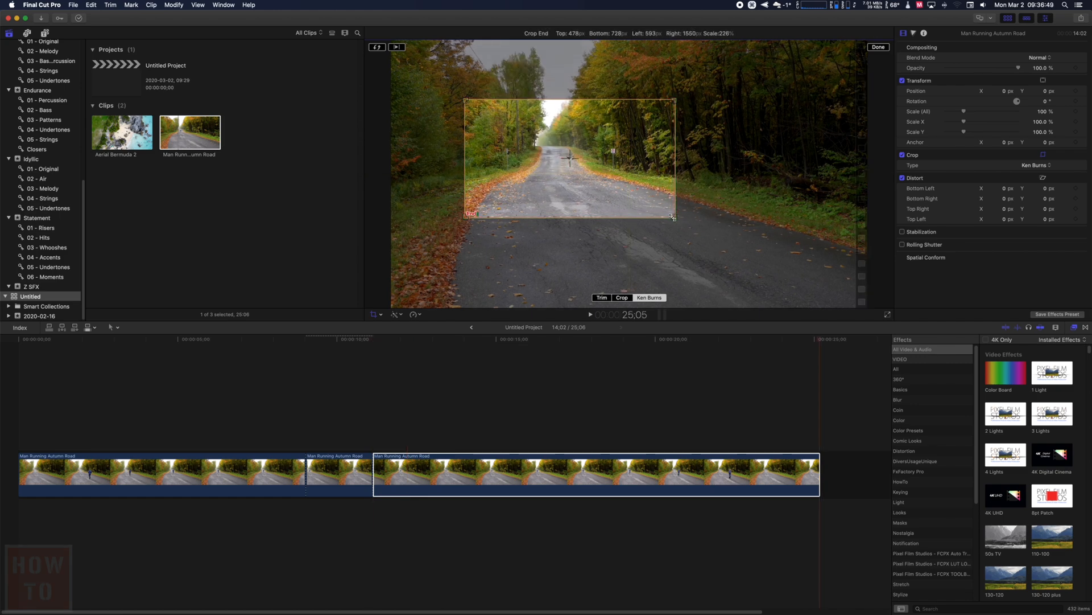
{"action": "left_click", "coordinate": [878, 46]}
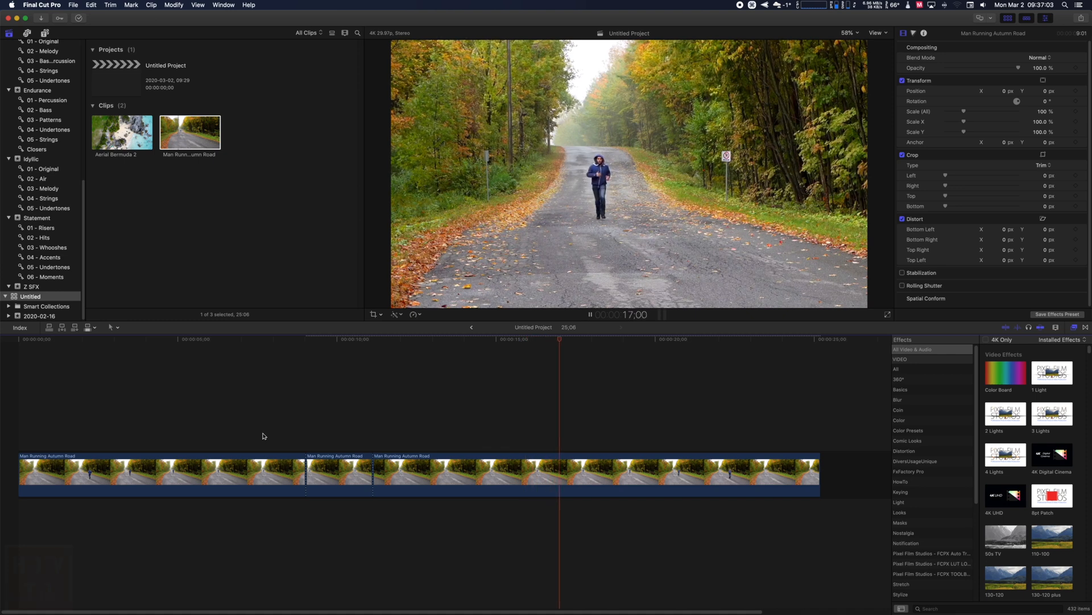
{"action": "key", "text": "space"}
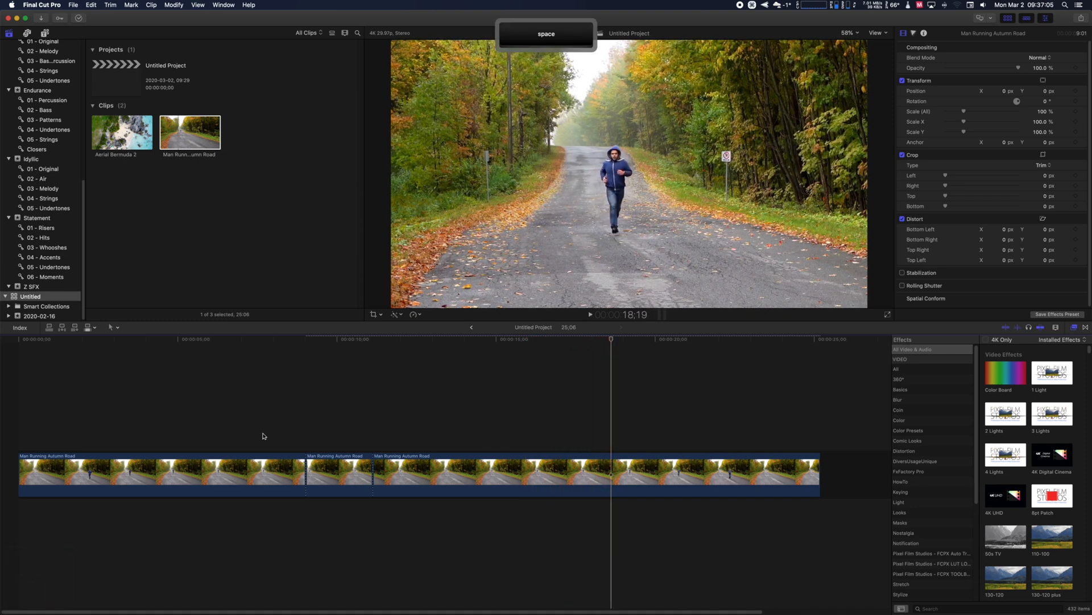